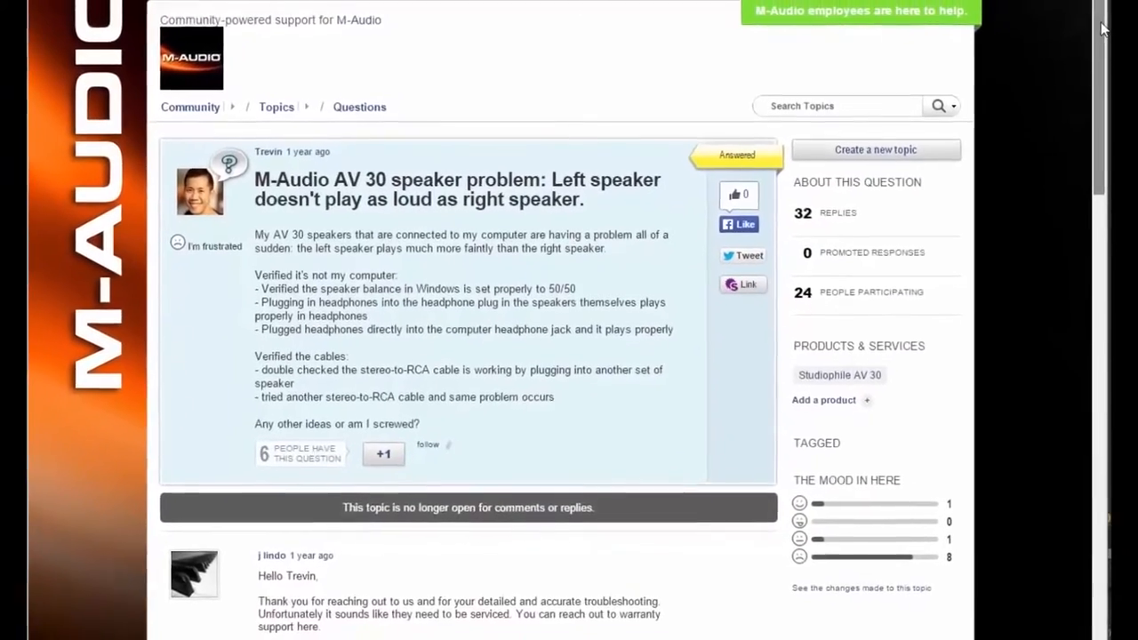
scroll("down", 3)
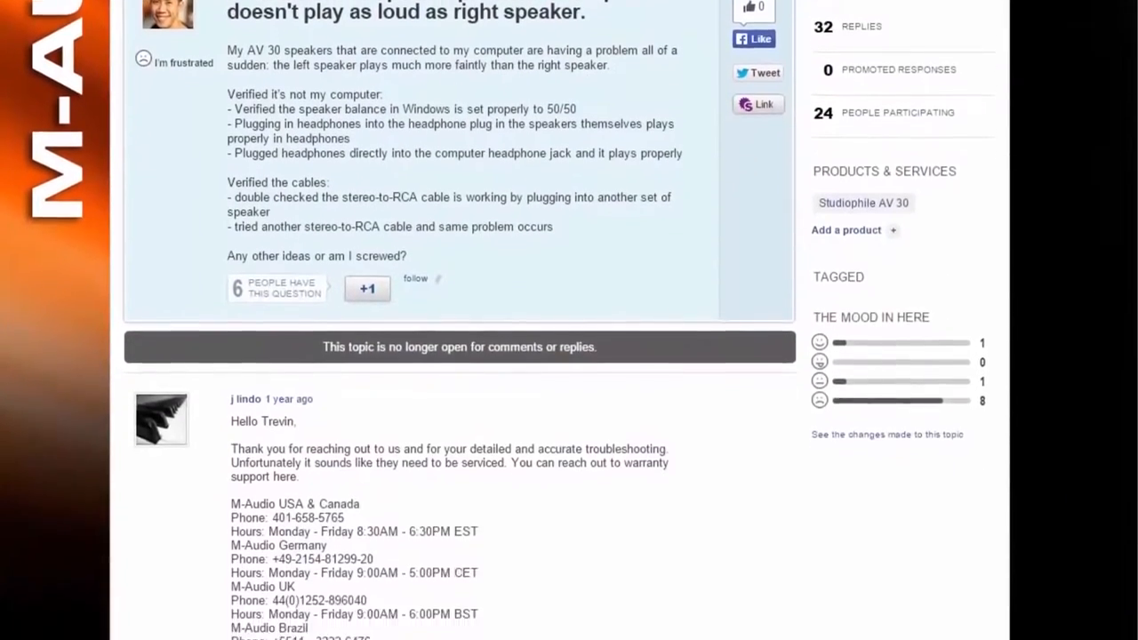